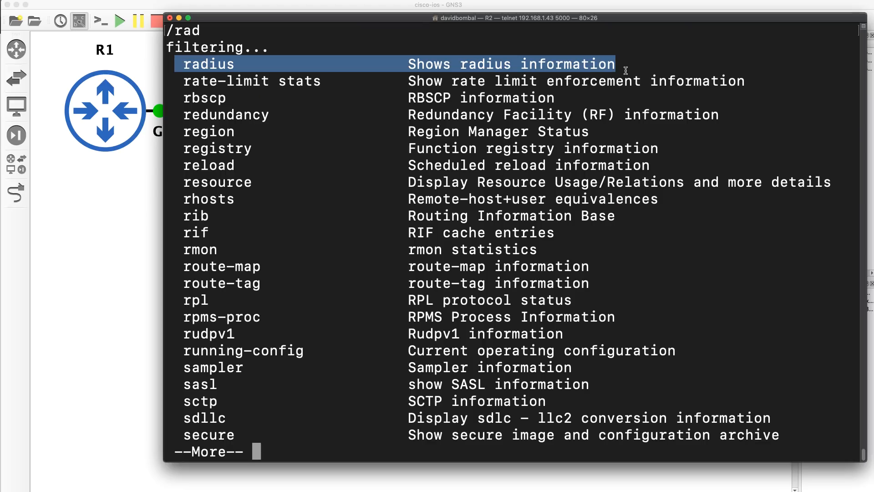
Filter R2's show ? output from the vpn match, highlight the webvpn line, and start 'show run'
text(/vpn)
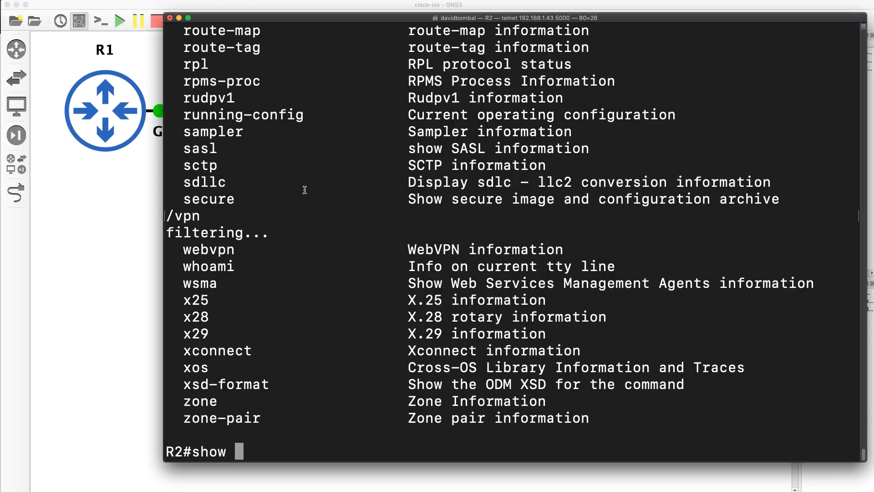
drag(167, 215, 613, 266)
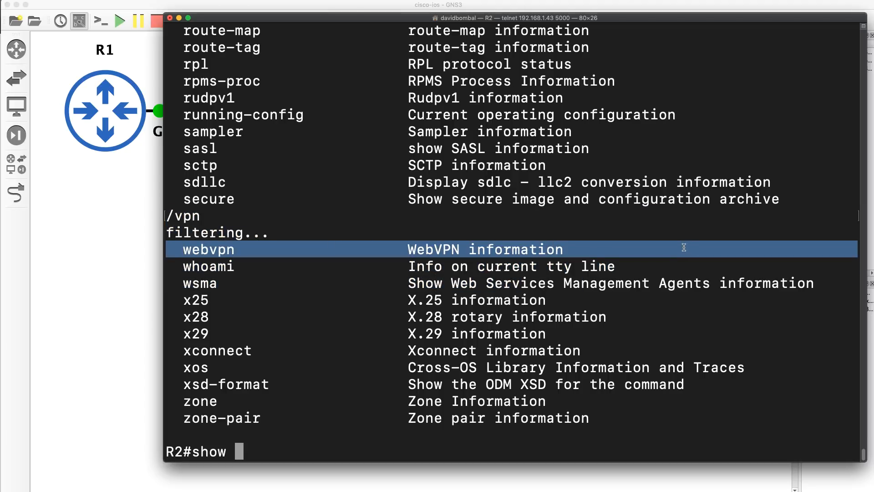
text(run)
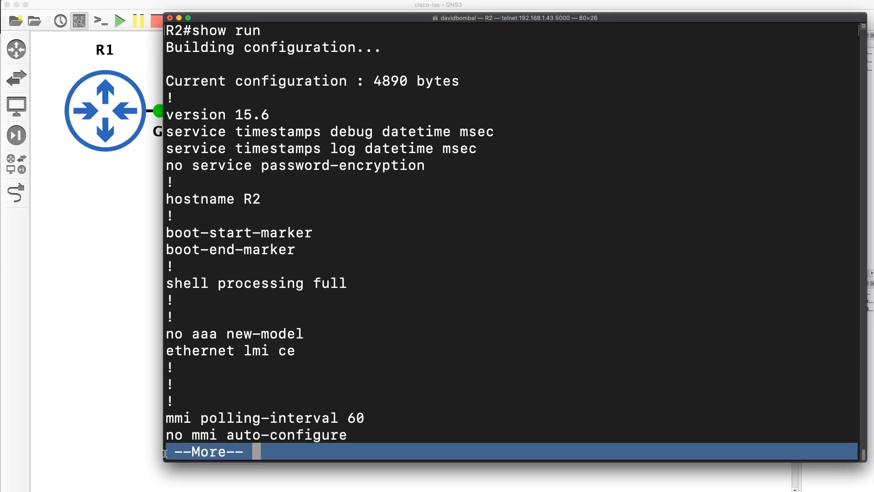
Filter R2's running configuration from the interface lines with /face at the --More-- prompt
text(/f)
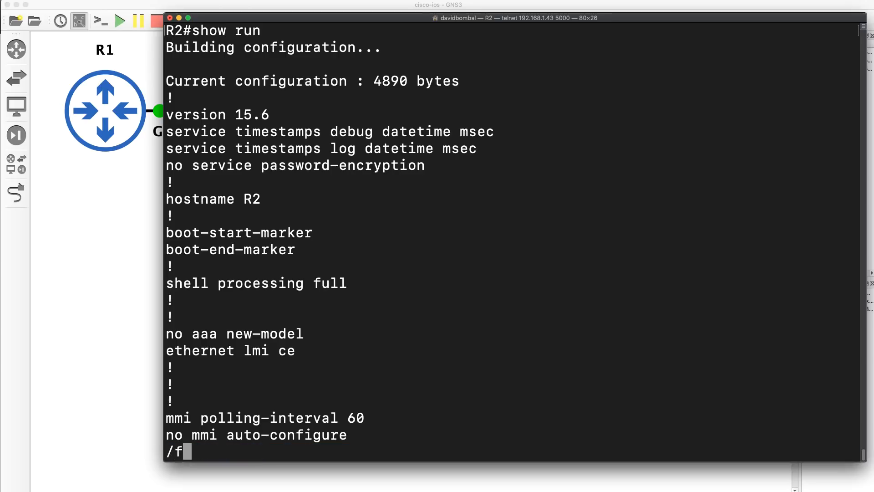
text(ace)
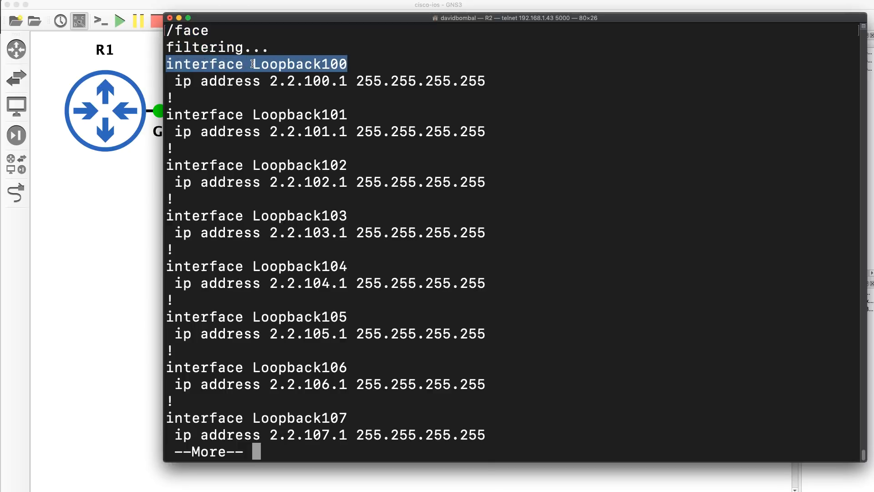
mouse_move(280, 162)
text(show run | section)
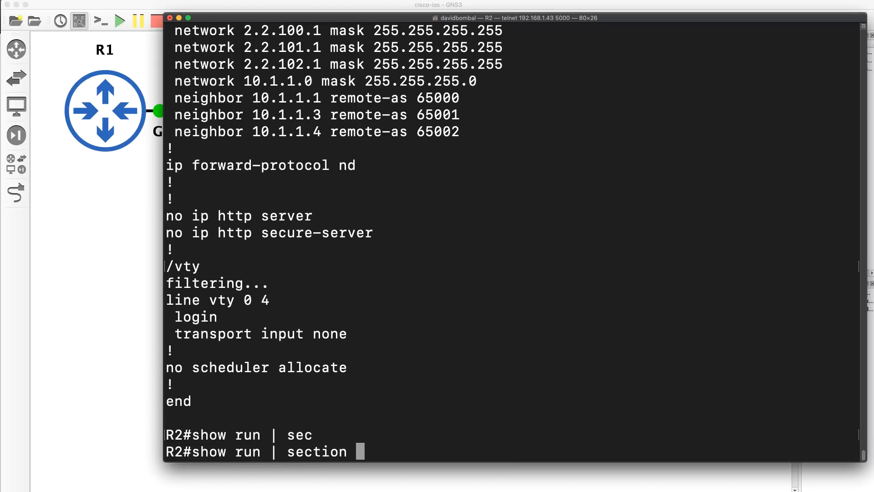
Extend R2's command to 'show run | section router | vty' without running it
text(router)
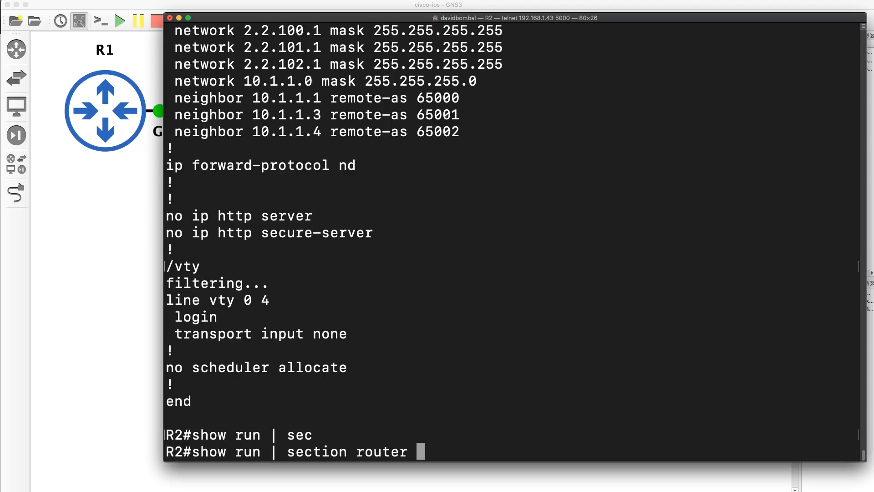
text(| vty)
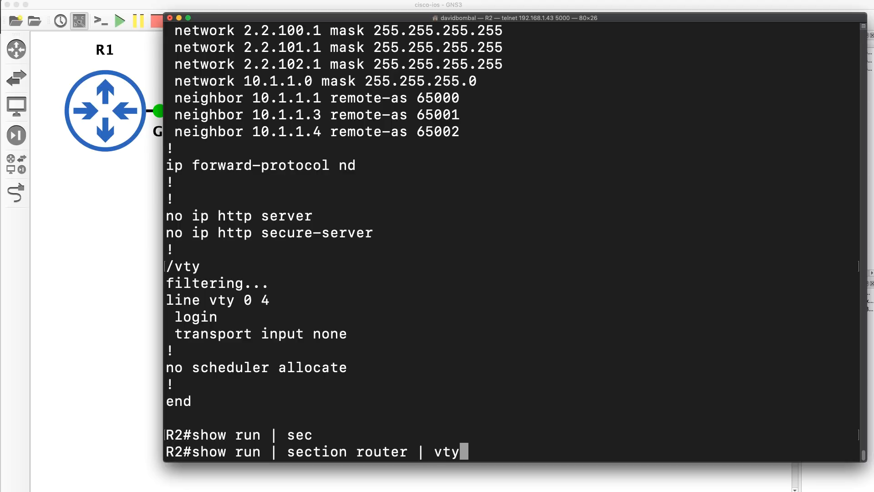